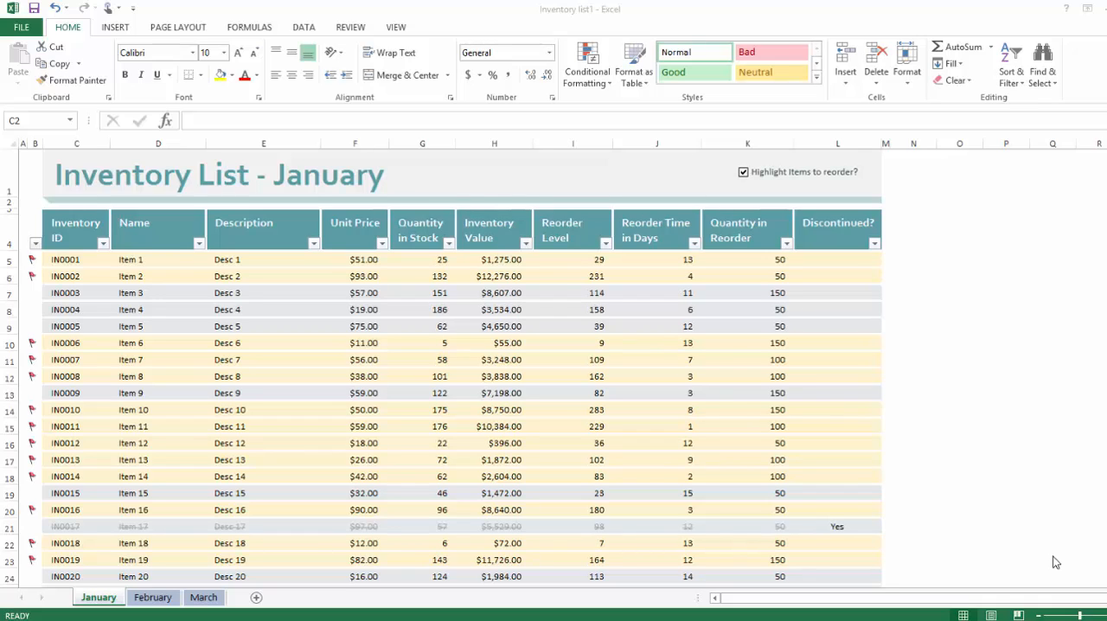
{"action": "mouse_move", "coordinate": [852, 360]}
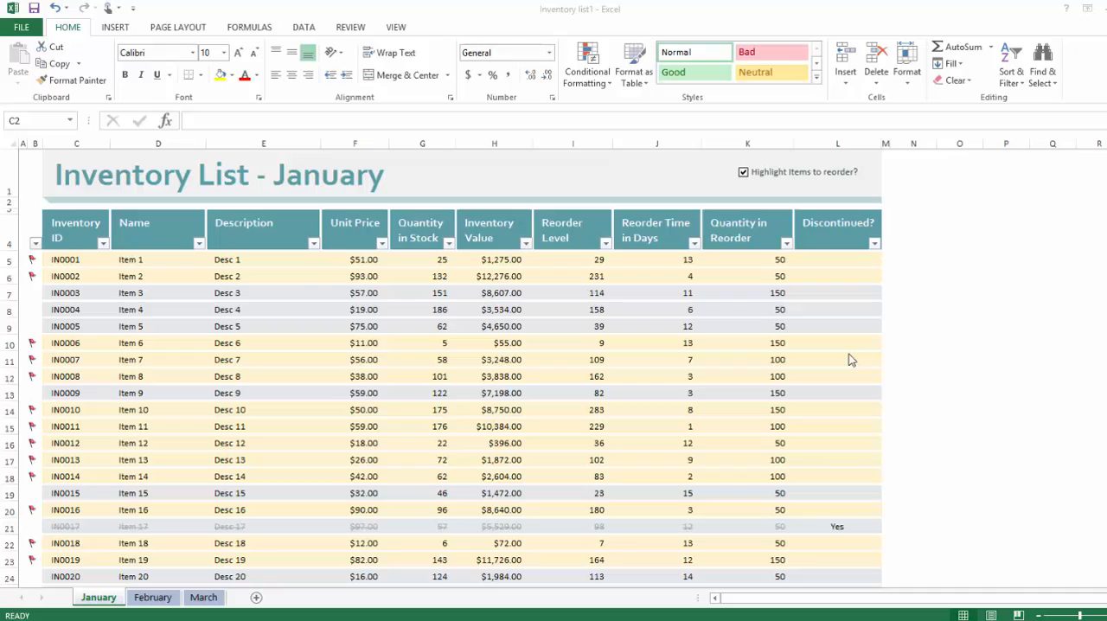
Switch from the January sheet to the February inventory sheet
{"action": "left_click", "coordinate": [354, 460]}
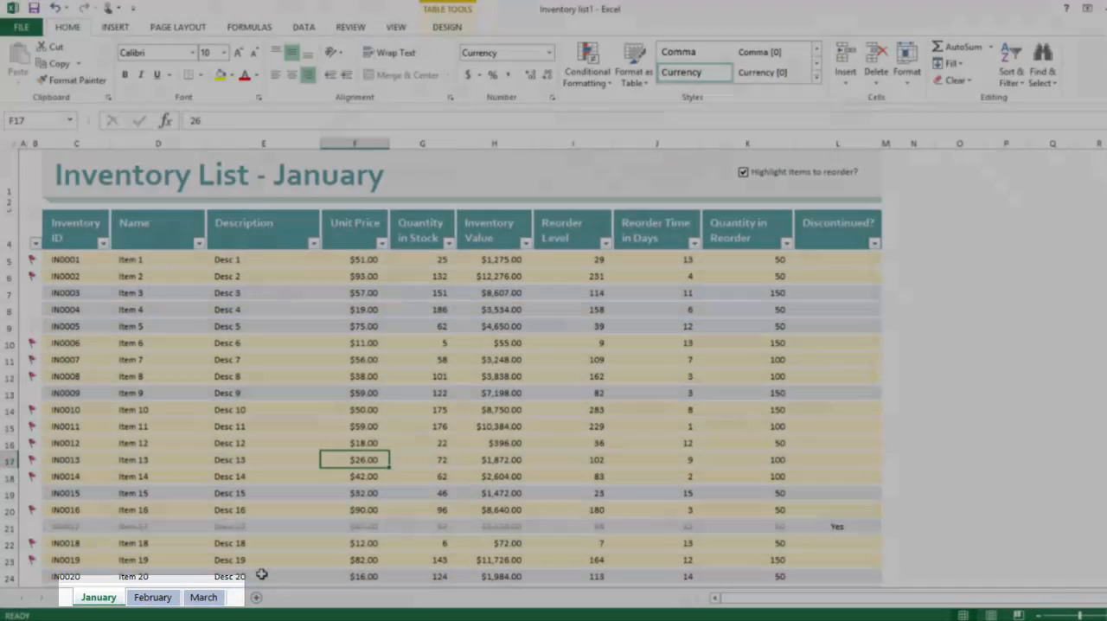
{"action": "left_click", "coordinate": [152, 597]}
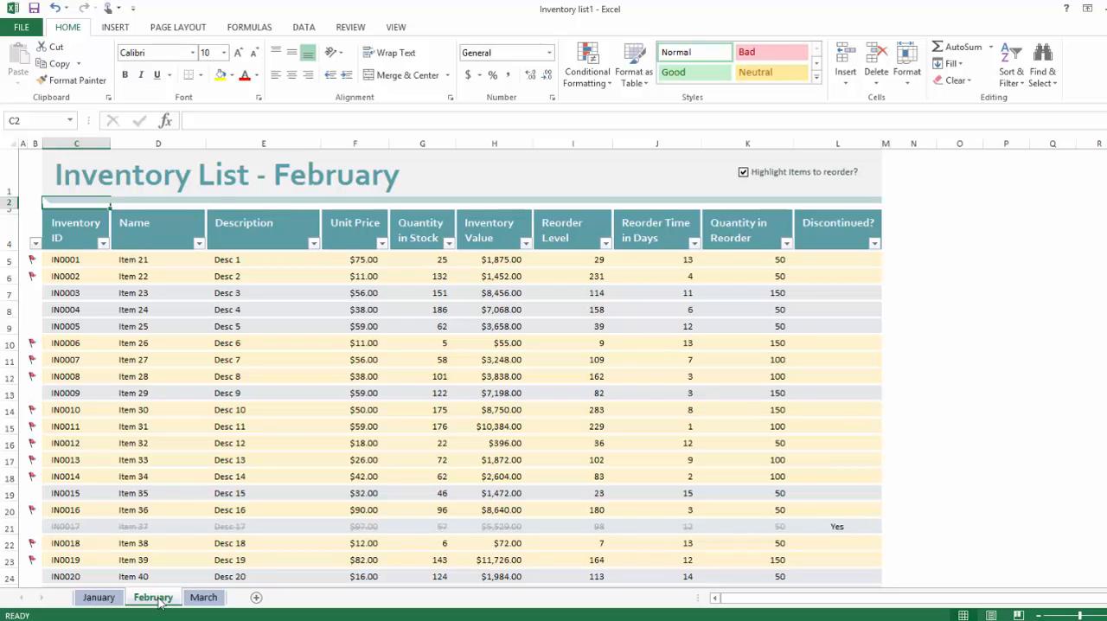
{"action": "left_click", "coordinate": [204, 597]}
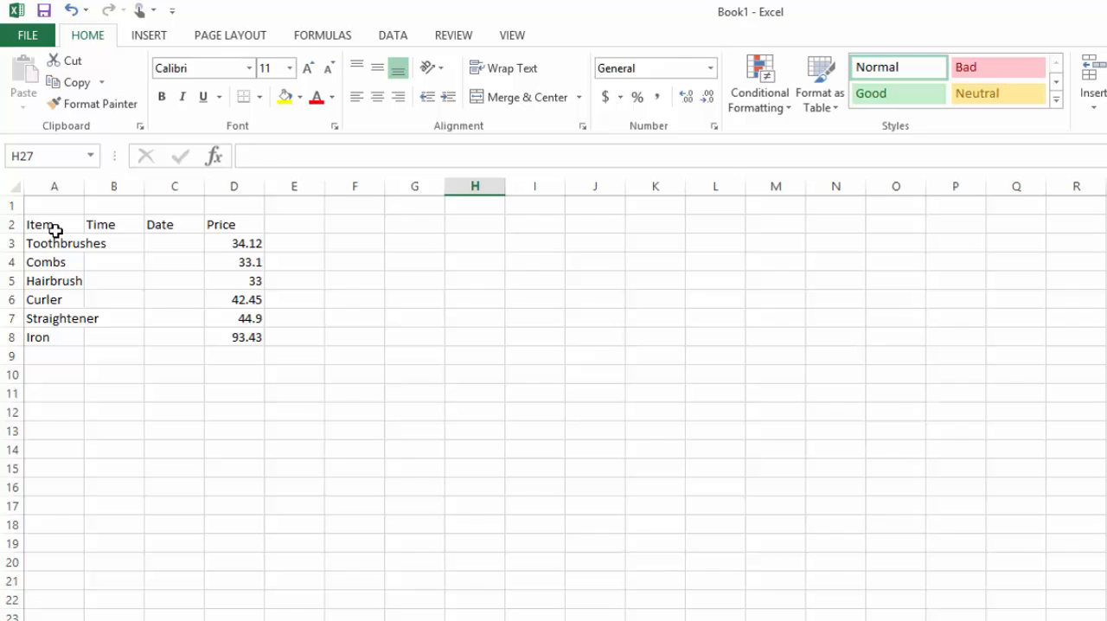
Select the Item-to-Price table A2:D8 and give it an outline border
{"action": "left_click", "coordinate": [54, 225]}
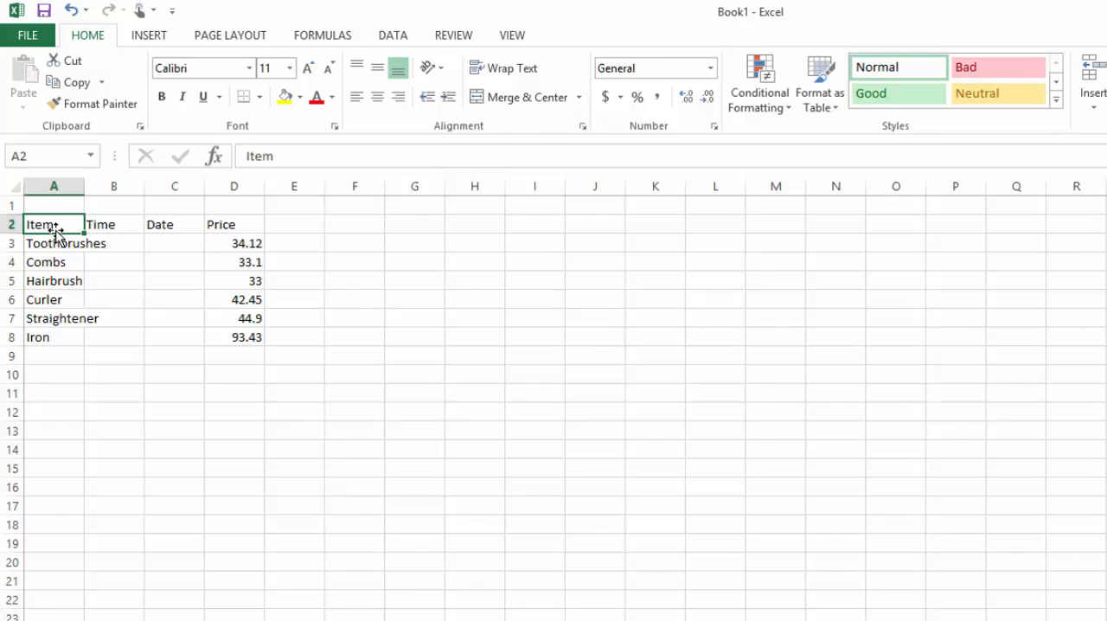
{"action": "left_click_drag", "start_coordinate": [53, 224], "coordinate": [233, 336]}
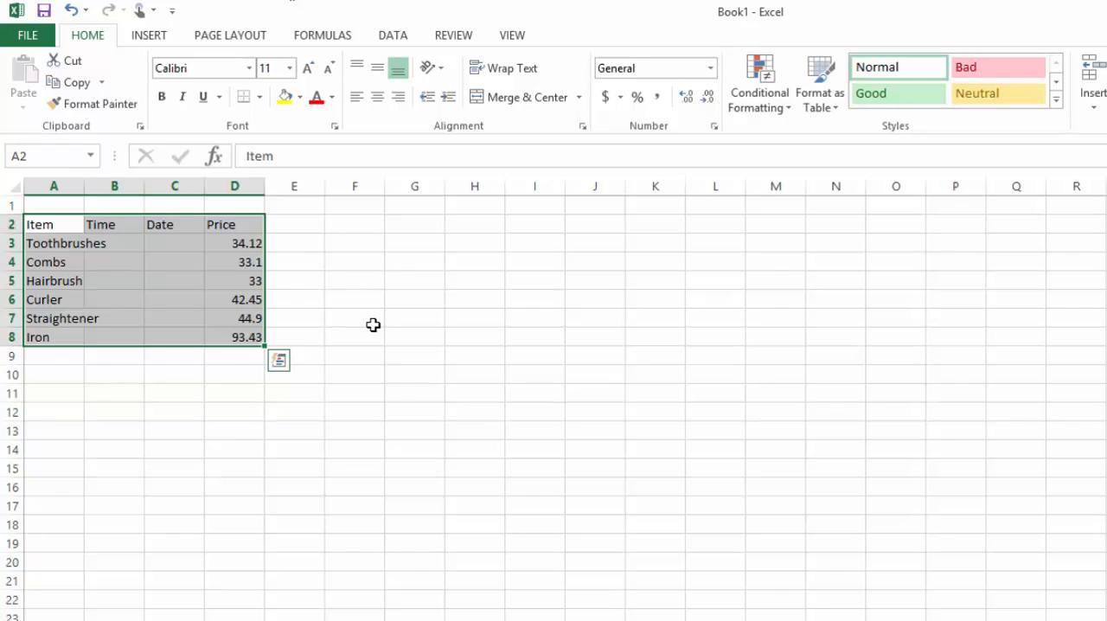
{"action": "left_click", "coordinate": [53, 242]}
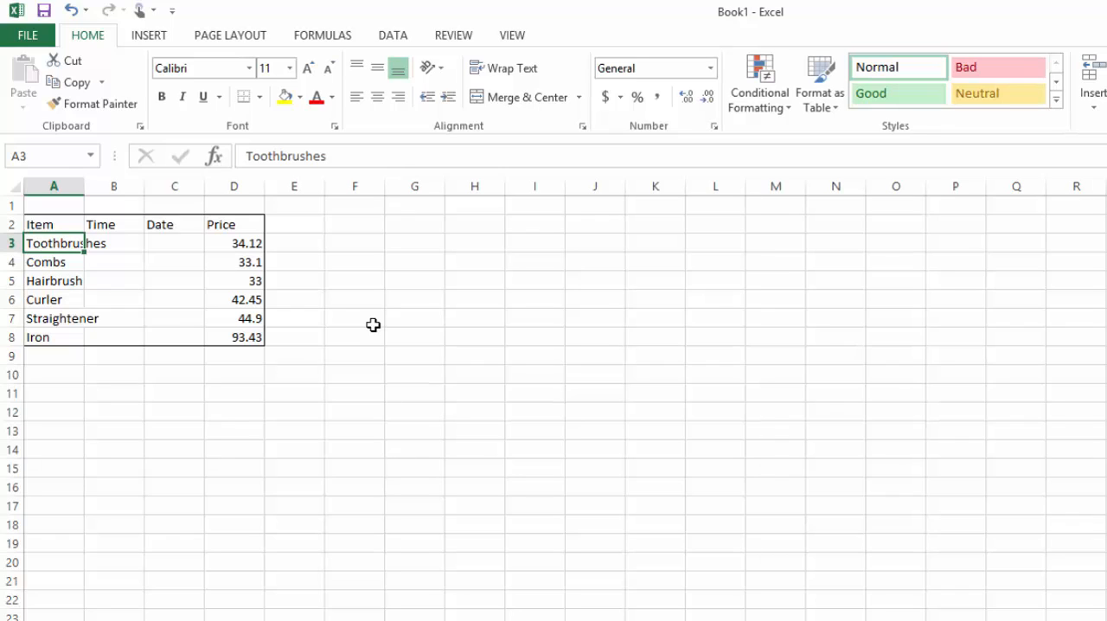
{"action": "mouse_move", "coordinate": [107, 267]}
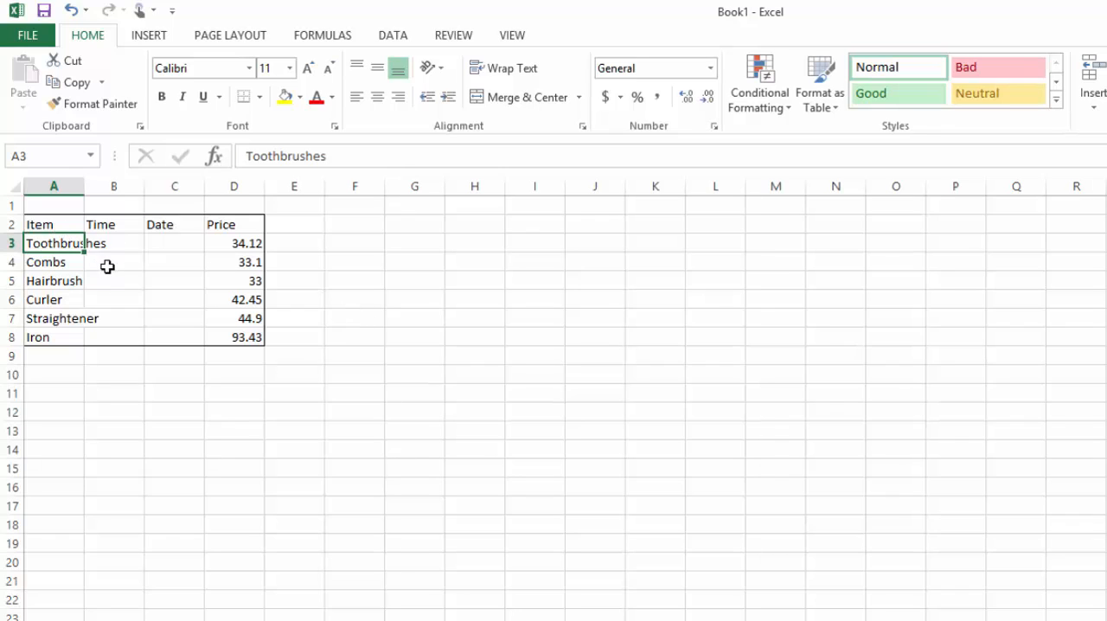
{"action": "mouse_move", "coordinate": [222, 242]}
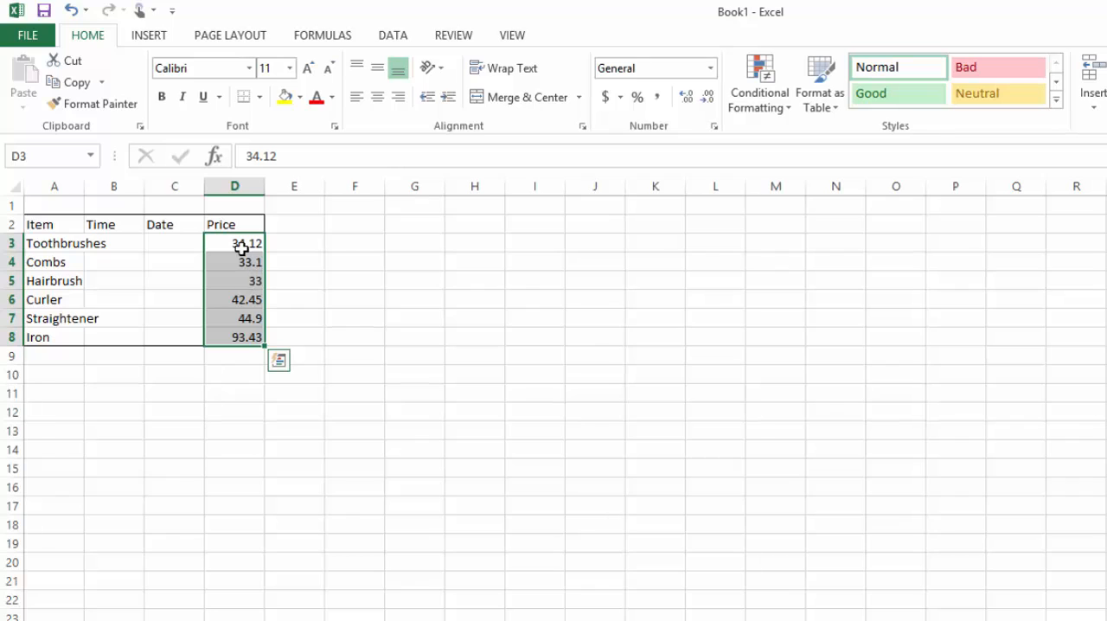
{"action": "mouse_move", "coordinate": [252, 287]}
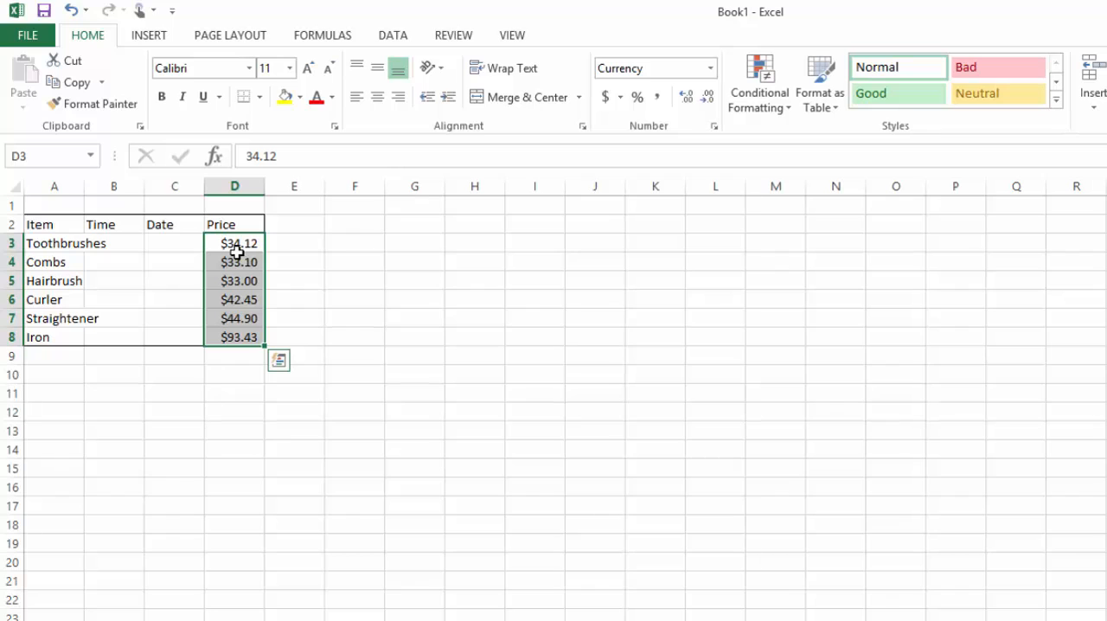
{"action": "mouse_move", "coordinate": [240, 287]}
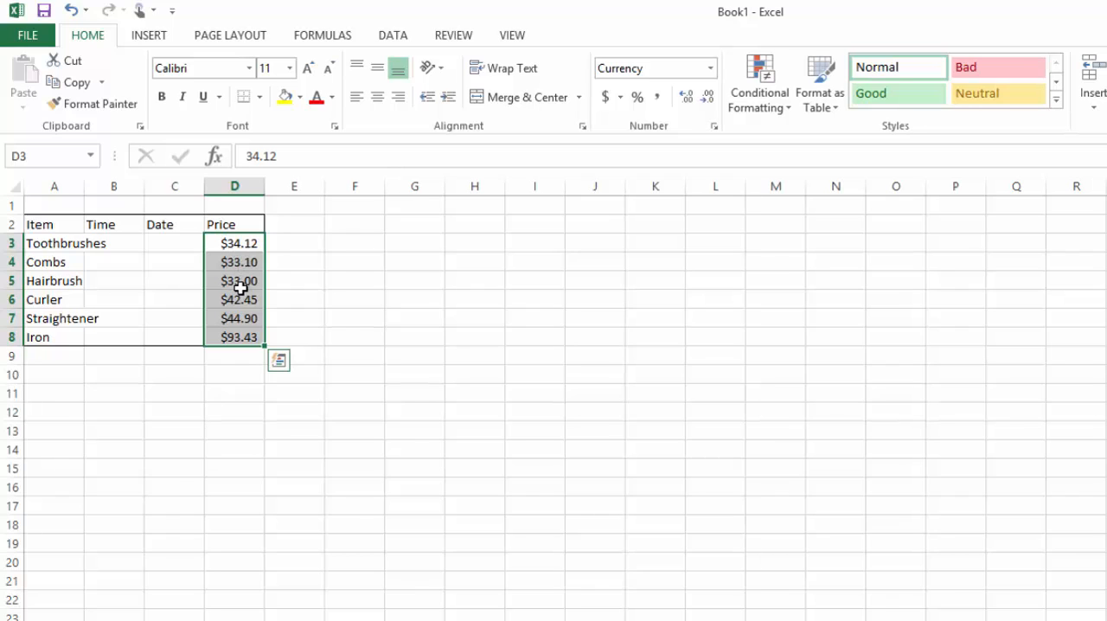
{"action": "mouse_move", "coordinate": [225, 268]}
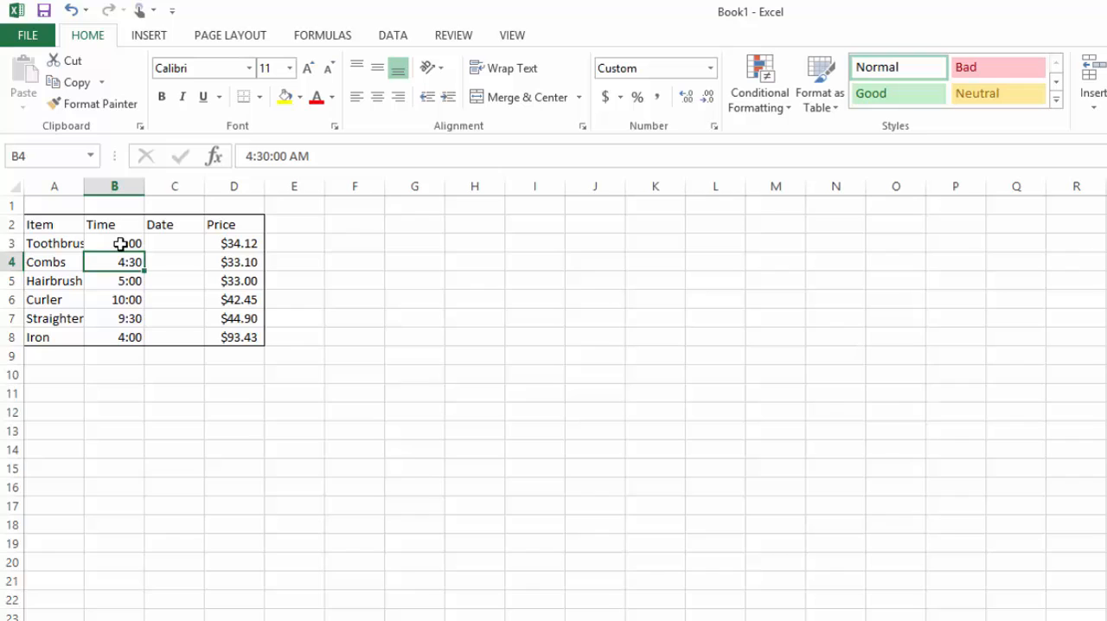
Select the times B3:B8 and format them with AM/PM suffixes
{"action": "left_click_drag", "start_coordinate": [114, 242], "coordinate": [128, 336]}
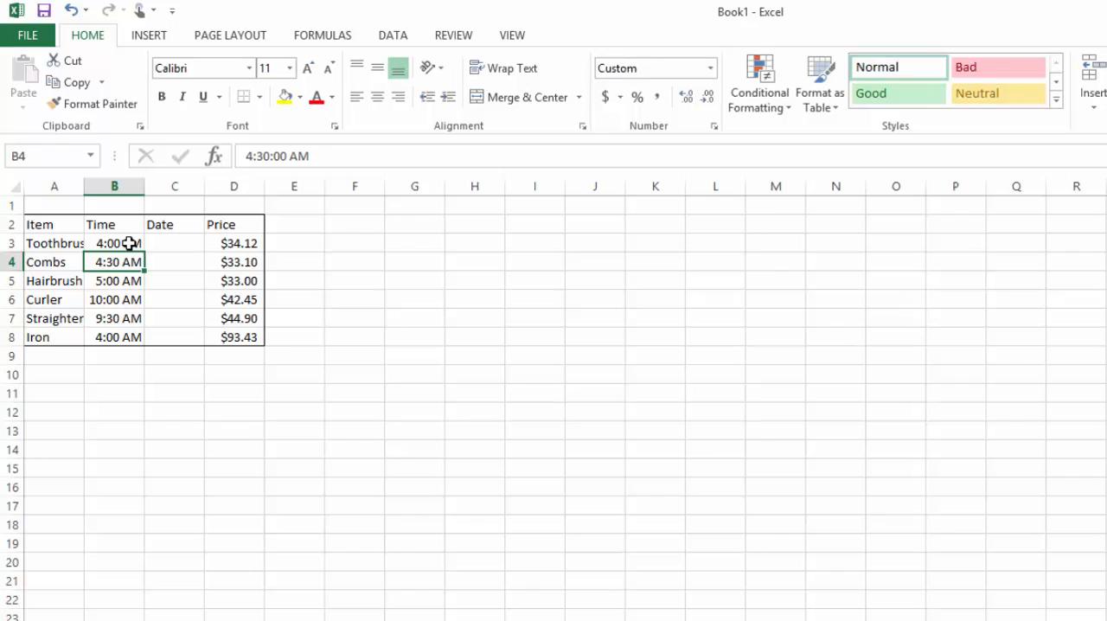
Enter dates 3/2, 5-Mar-16, 1-Apr-16 and 3/1 in the first four Date cells
{"action": "left_click", "coordinate": [173, 242]}
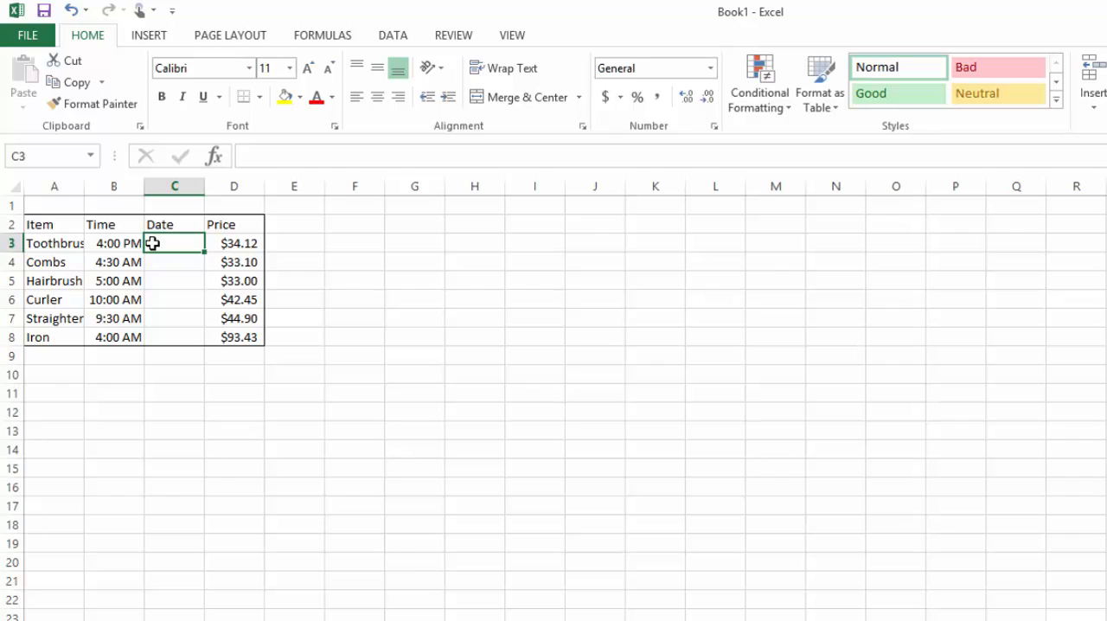
{"action": "left_click_drag", "start_coordinate": [173, 242], "coordinate": [173, 336]}
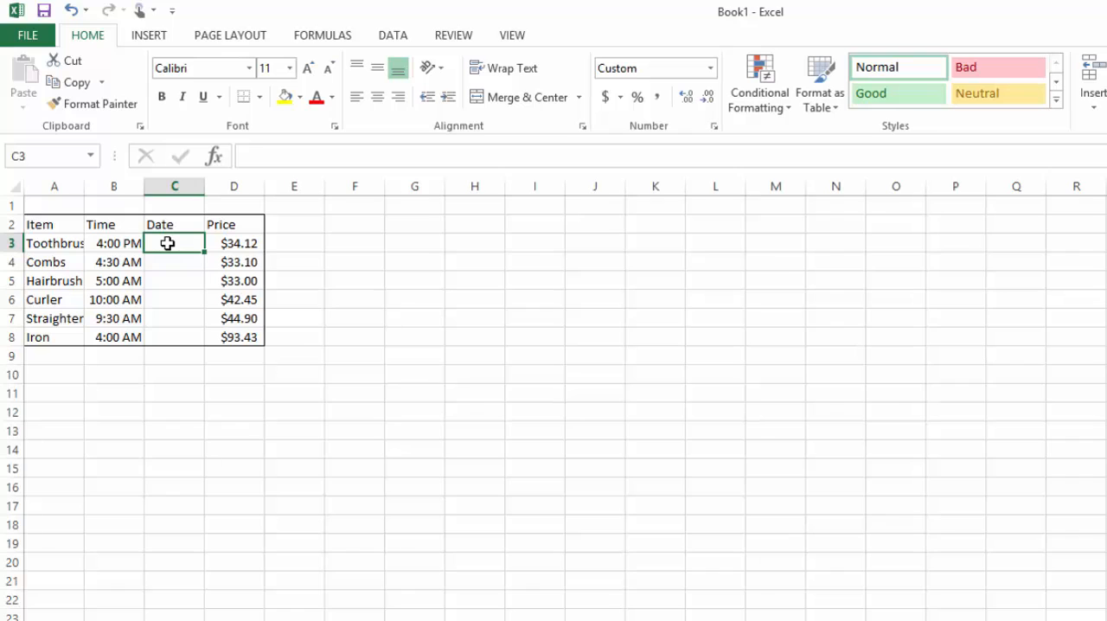
{"action": "type", "text": "3/2"}
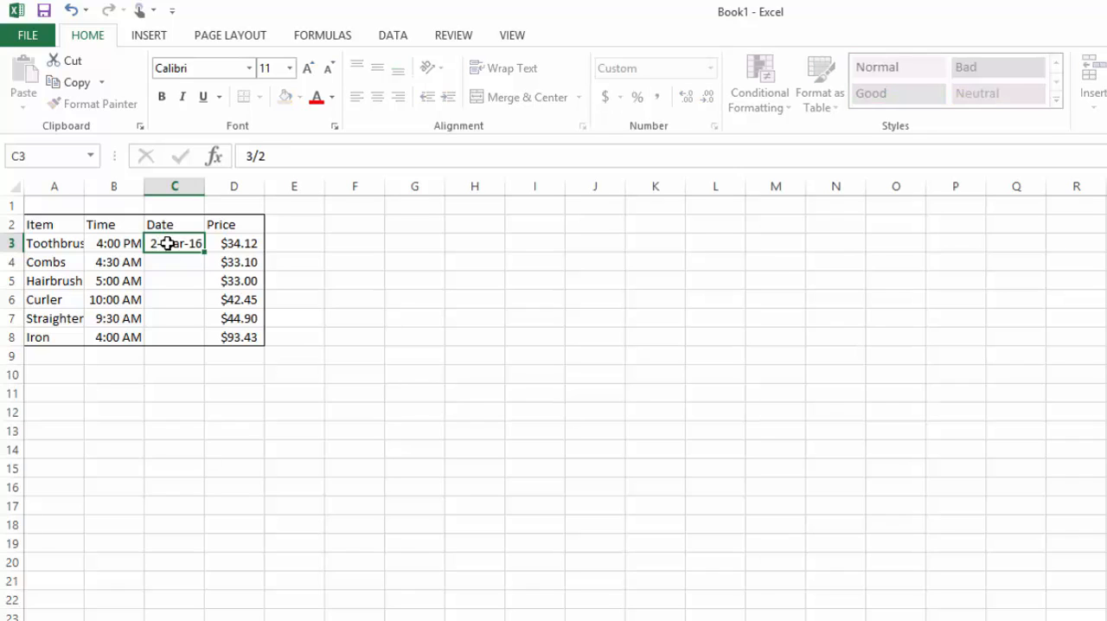
{"action": "left_click", "coordinate": [174, 262]}
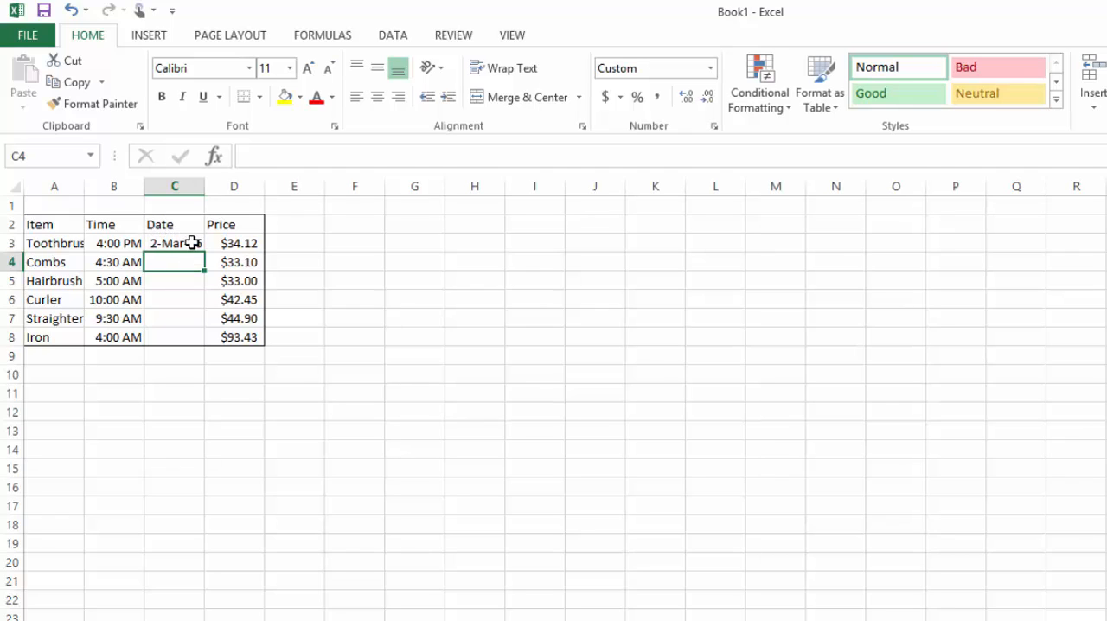
{"action": "type", "text": "5-Mar-16"}
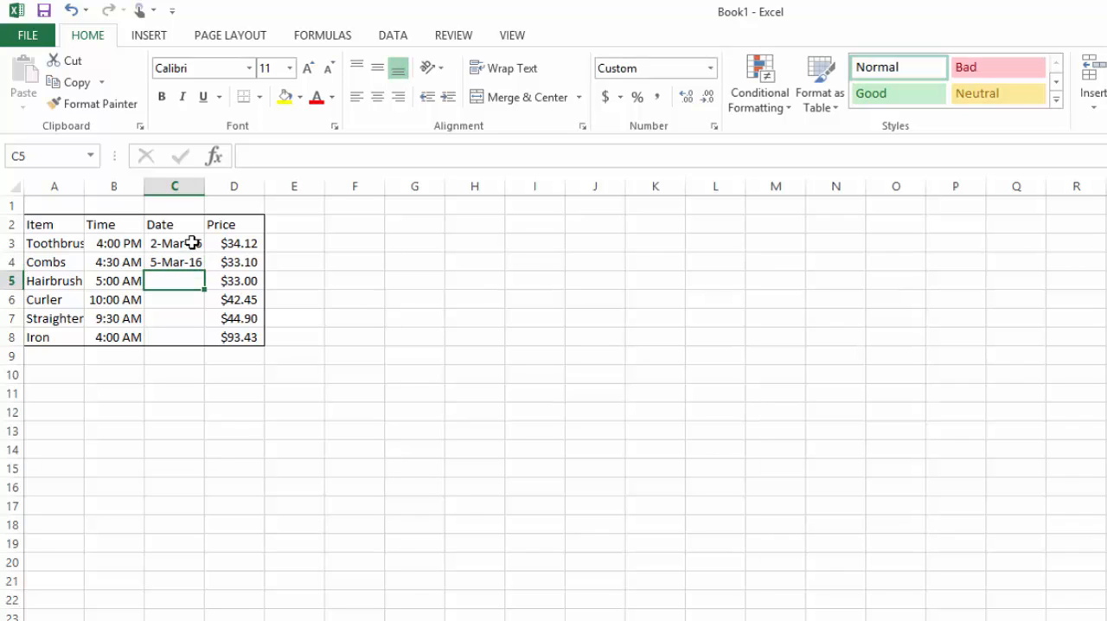
{"action": "type", "text": "1-Apr-16"}
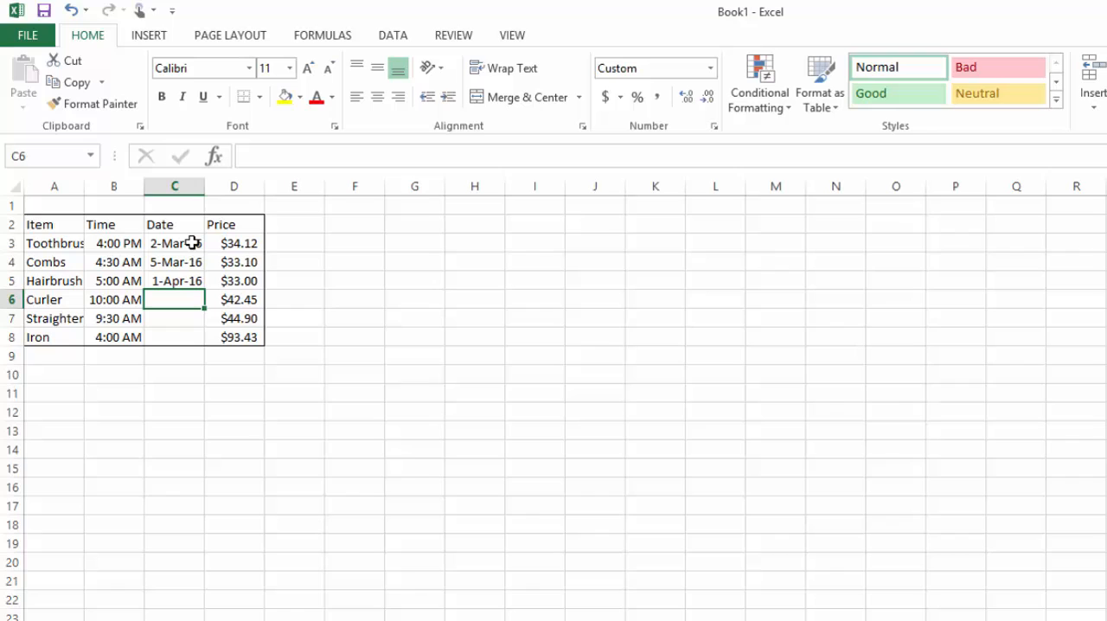
{"action": "type", "text": "3/"}
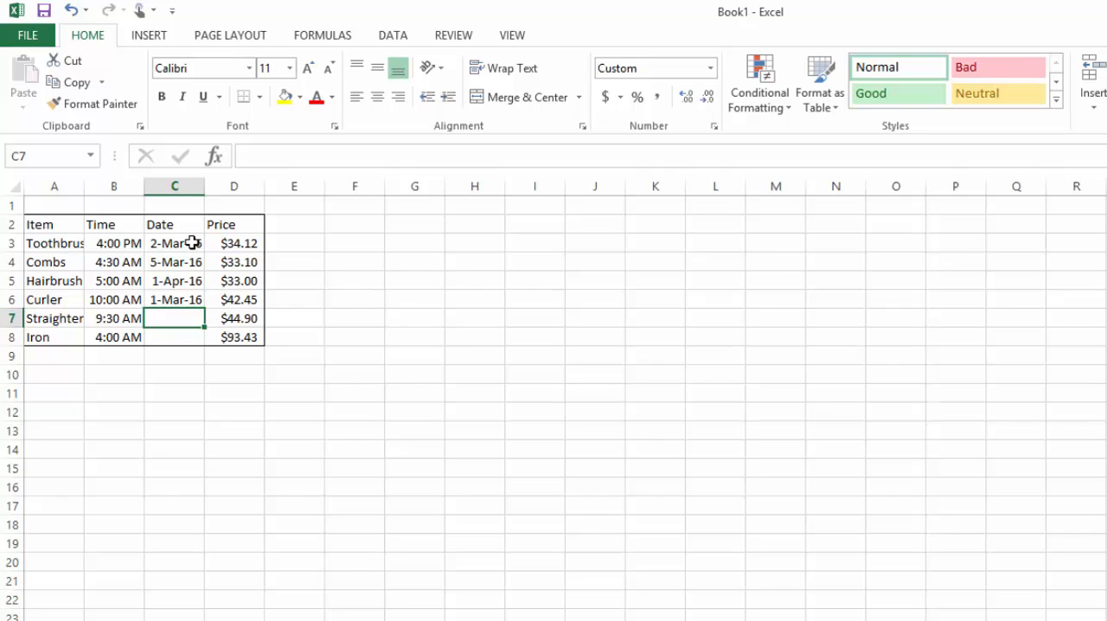
{"action": "mouse_move", "coordinate": [180, 337]}
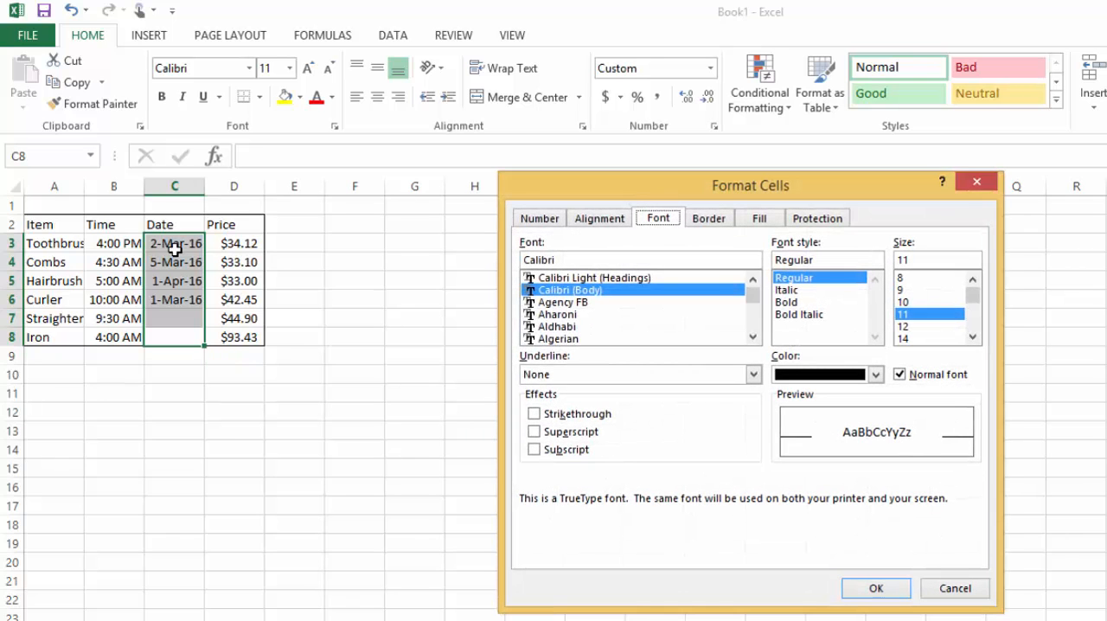
{"action": "mouse_move", "coordinate": [796, 201]}
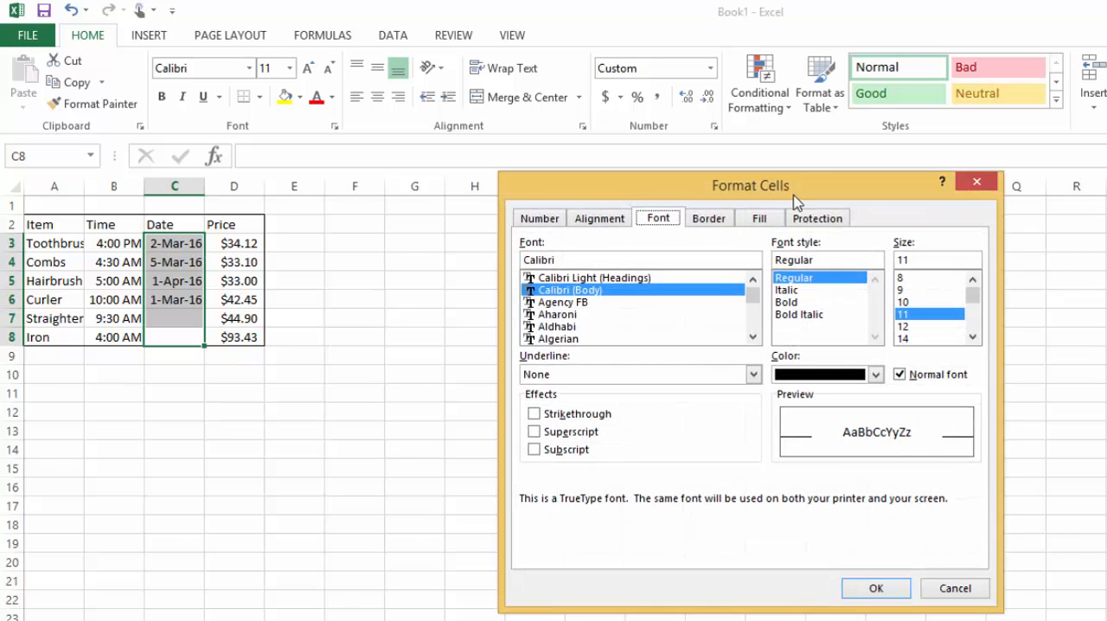
{"action": "mouse_move", "coordinate": [800, 197]}
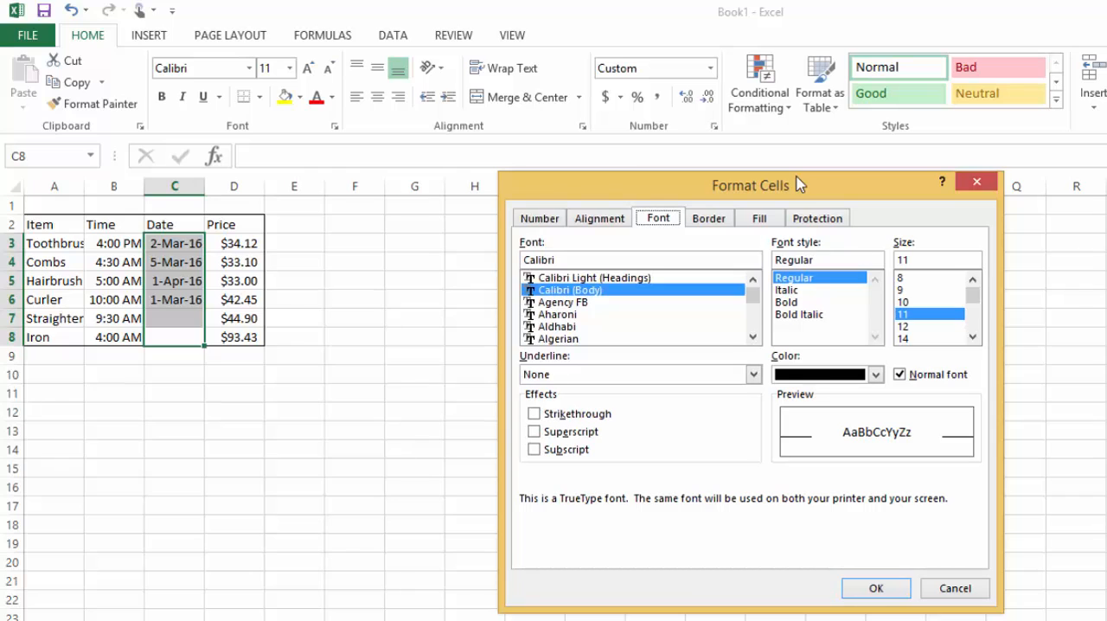
Format the Date column with the short 3/14/12 (m/d/yy) date style
{"action": "left_click", "coordinate": [540, 218]}
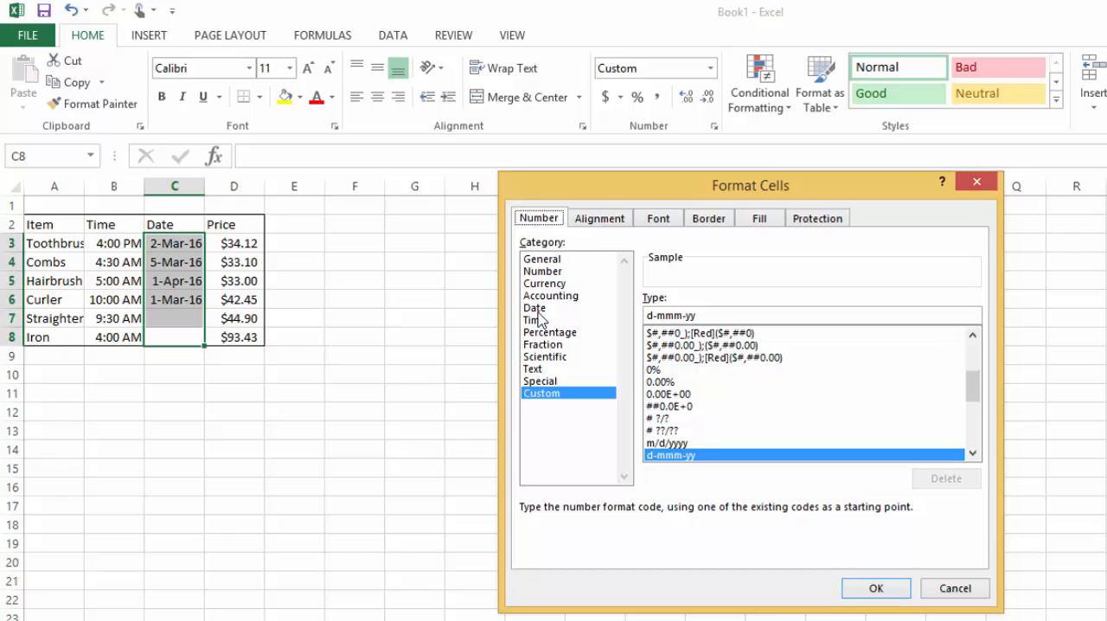
{"action": "left_click", "coordinate": [535, 308]}
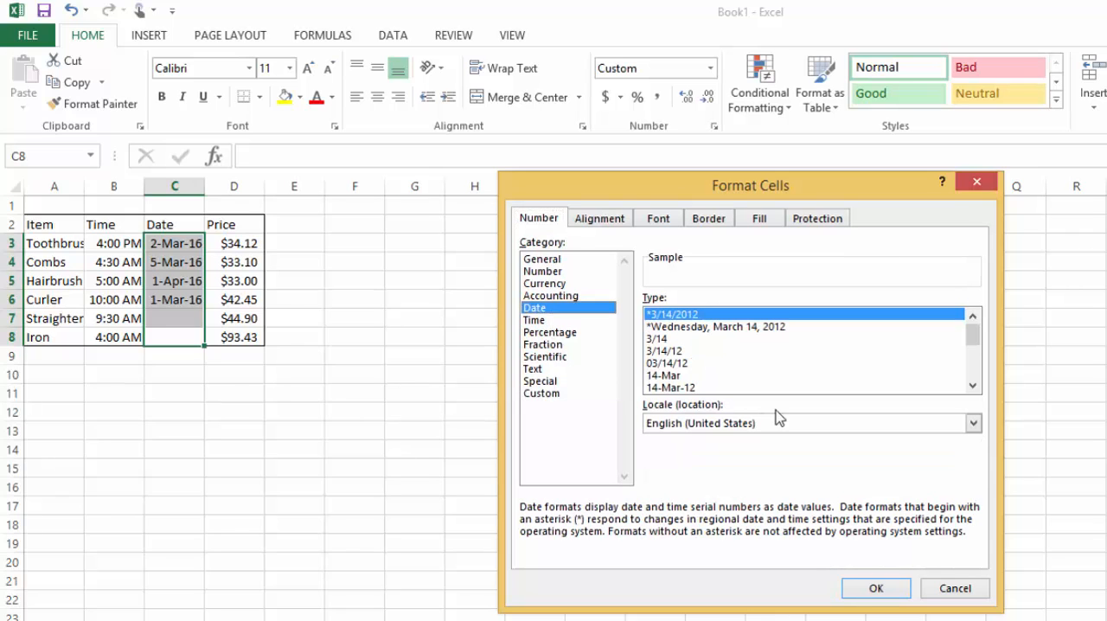
{"action": "left_click", "coordinate": [666, 349]}
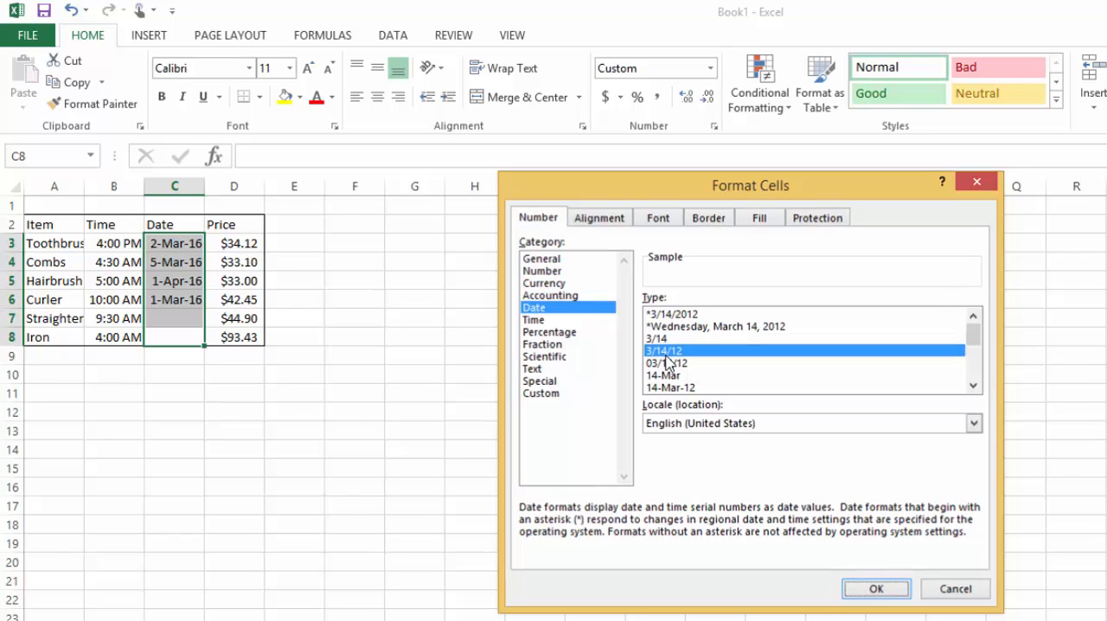
{"action": "left_click", "coordinate": [875, 589]}
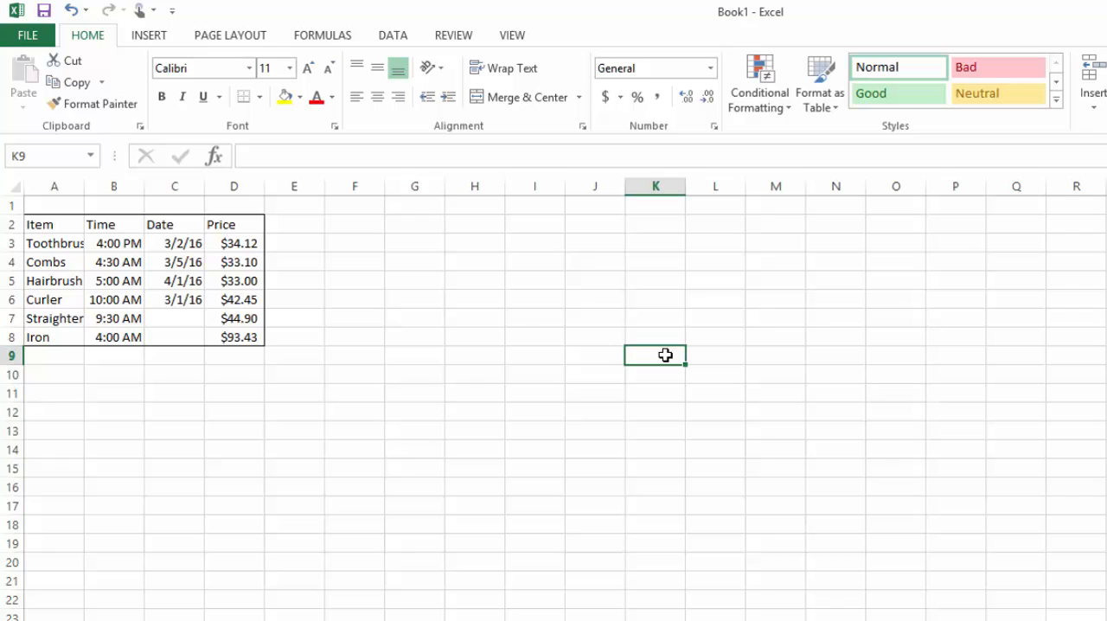